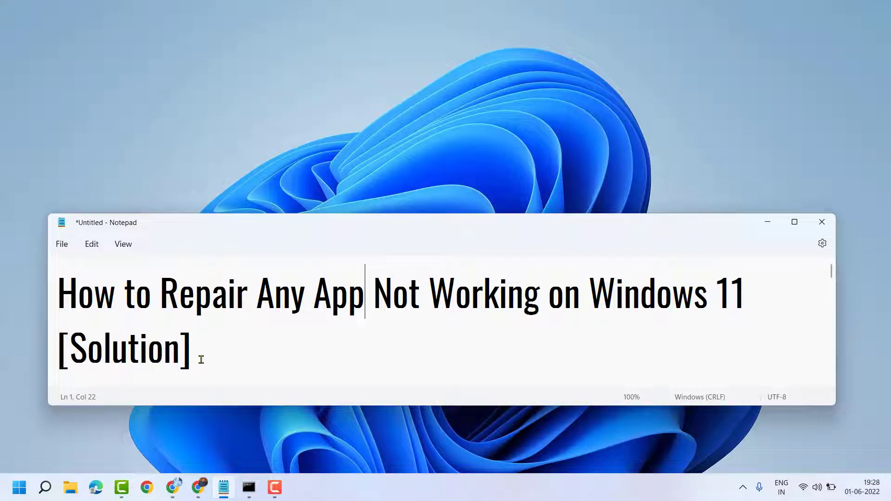
{"action": "mouse_move", "coordinate": [602, 302]}
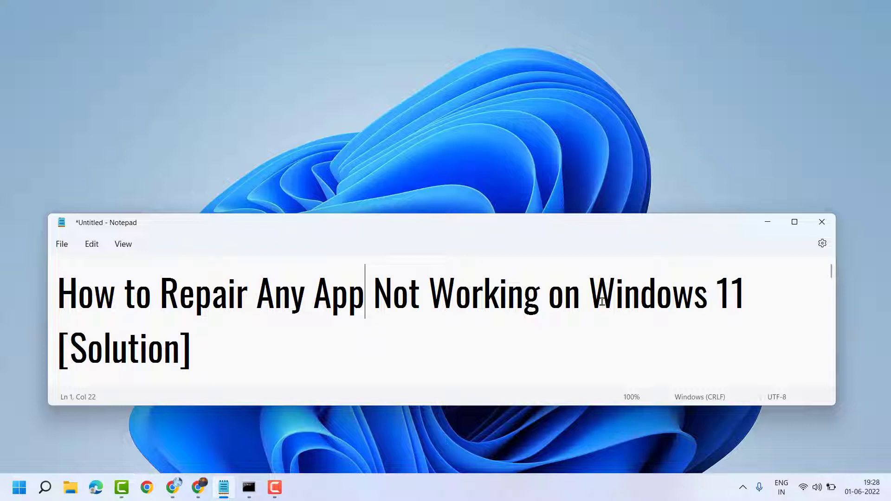
{"action": "mouse_move", "coordinate": [768, 222]}
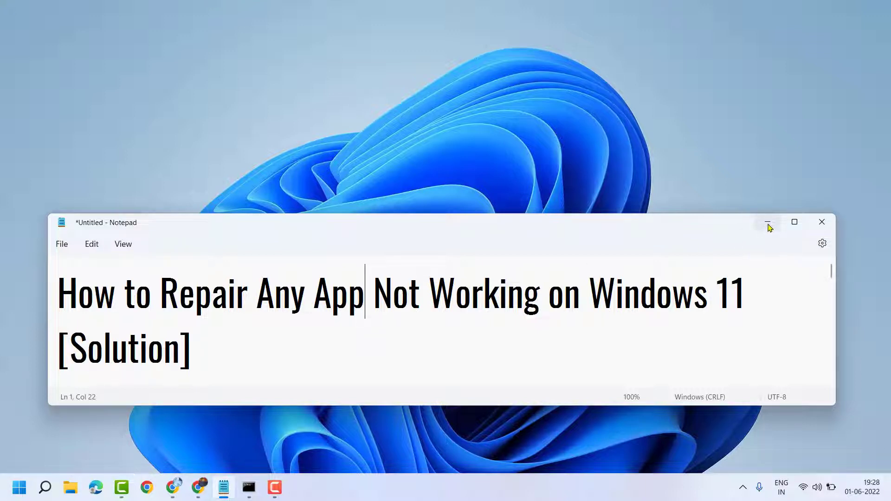
Minimise the Notepad window with the repair-apps note to show the desktop
{"action": "left_click", "coordinate": [768, 222]}
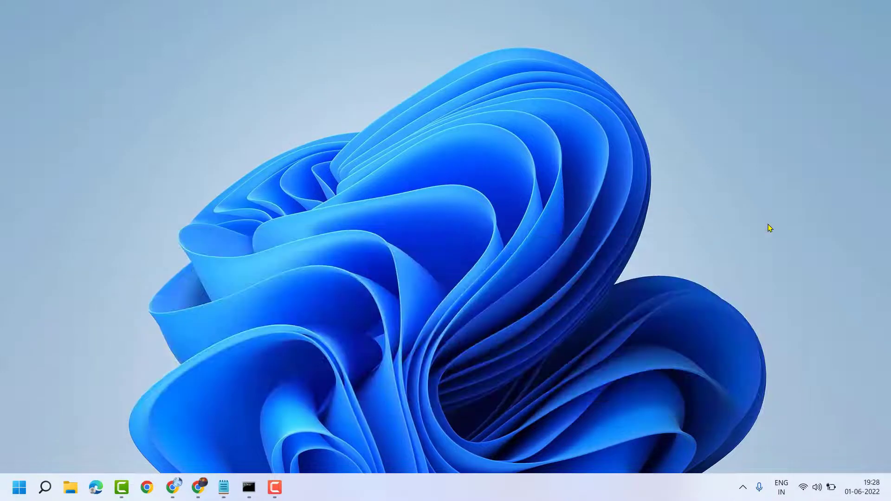
{"action": "mouse_move", "coordinate": [376, 117]}
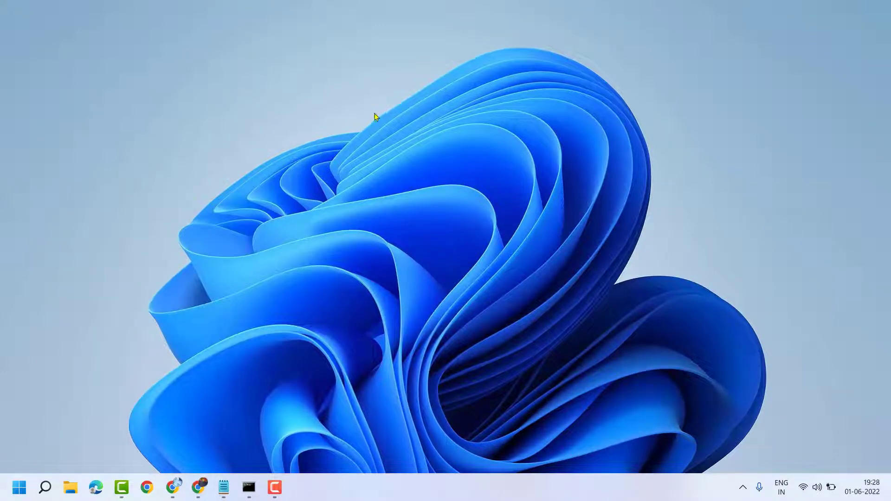
{"action": "mouse_move", "coordinate": [332, 103]}
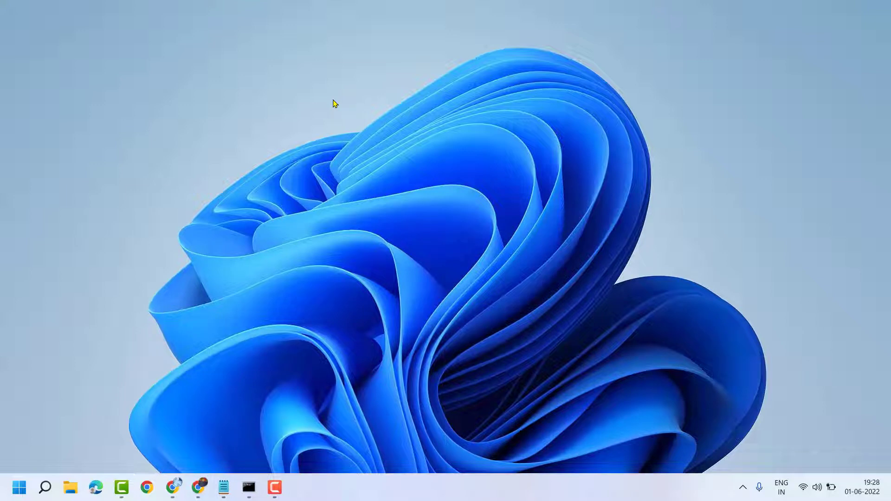
{"action": "mouse_move", "coordinate": [29, 470]}
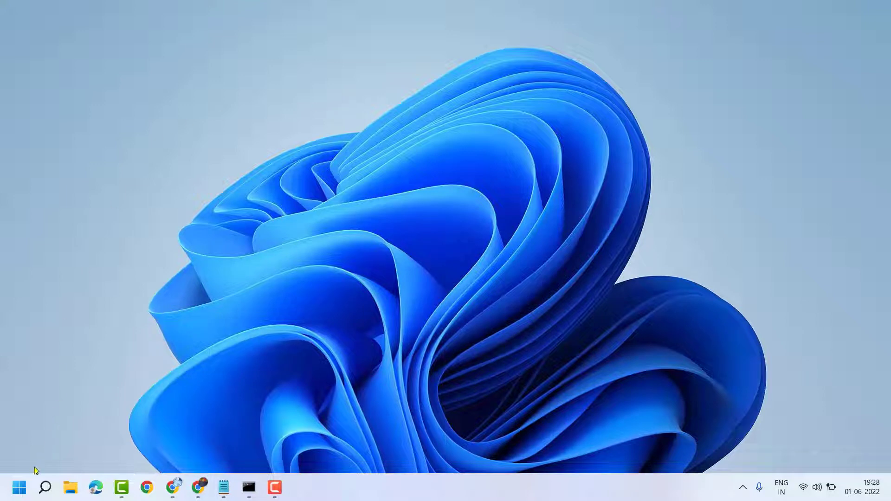
Launch the pinned Settings app from the Start menu
{"action": "left_click", "coordinate": [19, 487]}
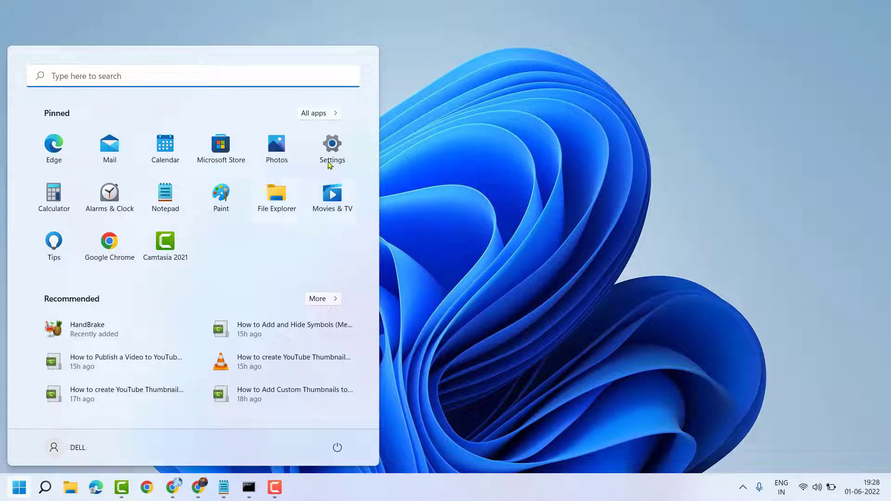
{"action": "left_click", "coordinate": [332, 144]}
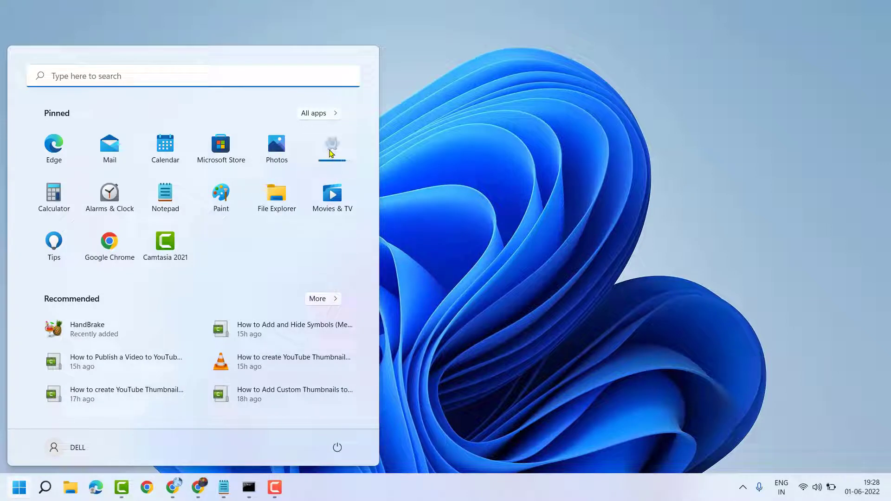
{"action": "left_click", "coordinate": [332, 148]}
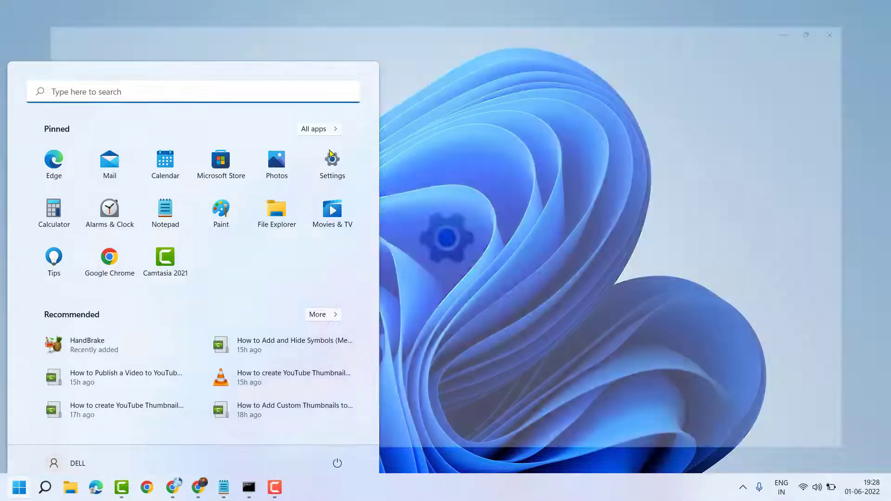
{"action": "left_click", "coordinate": [332, 160]}
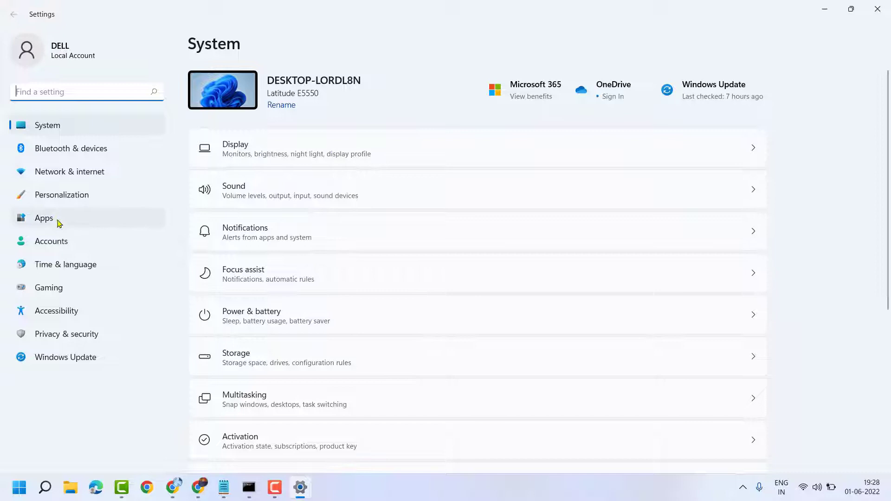
Switch Settings from the System page to the Apps category
{"action": "left_click", "coordinate": [44, 219]}
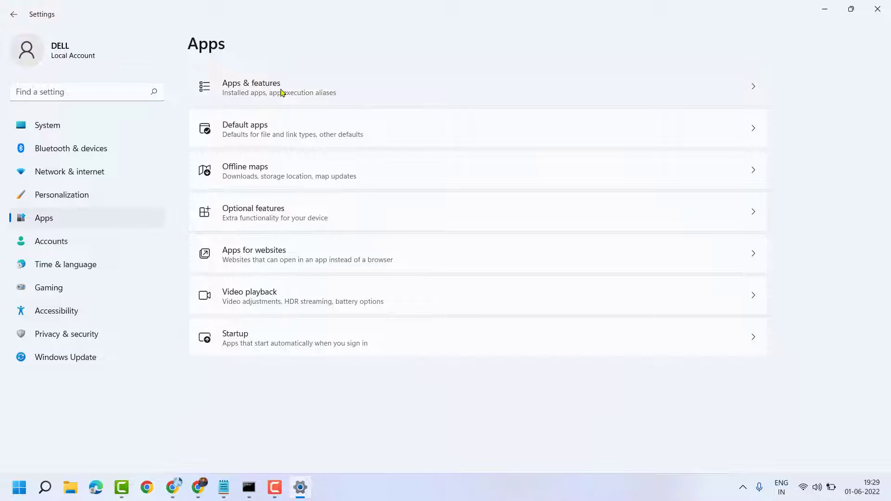
Open Apps & features and scroll through the 52 installed apps
{"action": "left_click", "coordinate": [280, 89]}
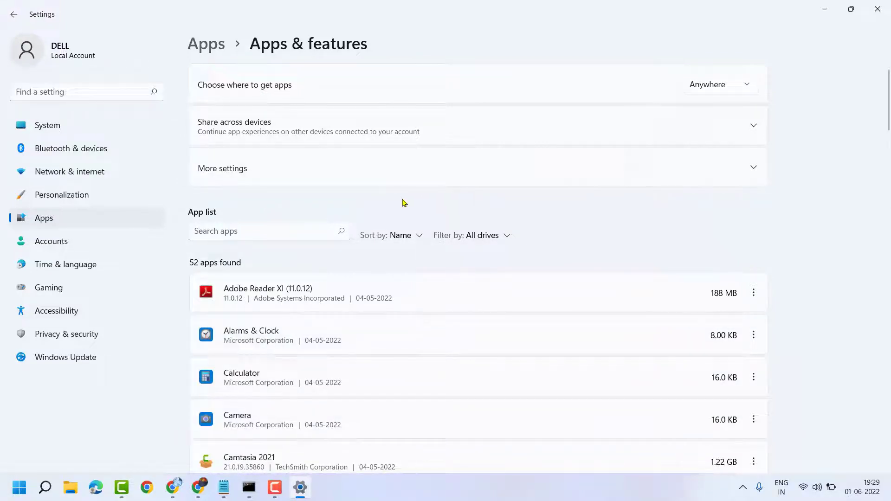
{"action": "scroll", "scroll_direction": "down", "scroll_amount": 3}
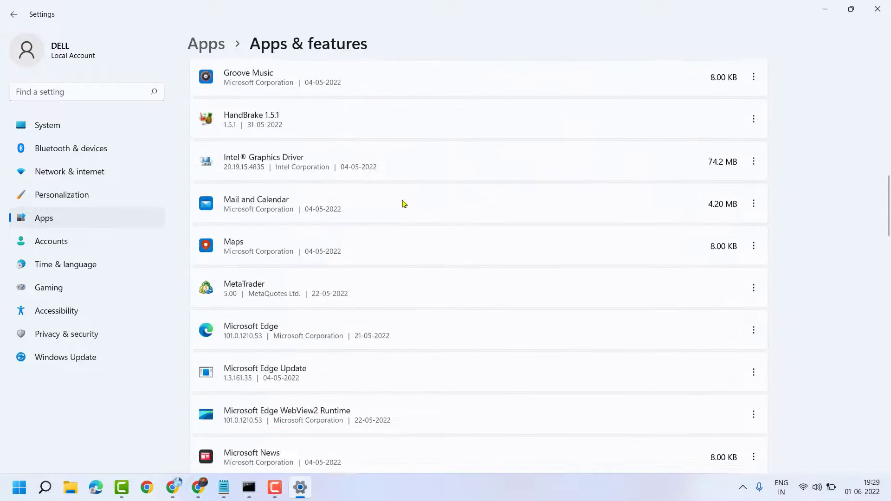
{"action": "scroll", "scroll_direction": "down", "scroll_amount": 3}
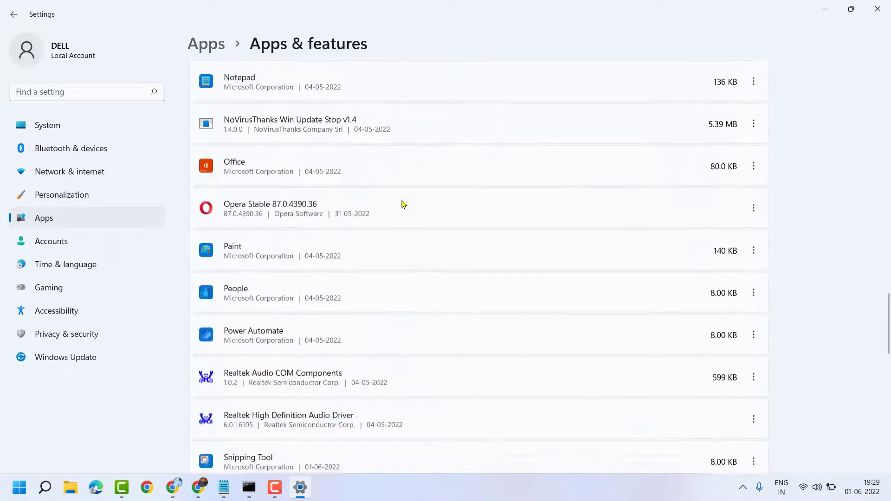
{"action": "scroll", "scroll_direction": "down", "scroll_amount": 3}
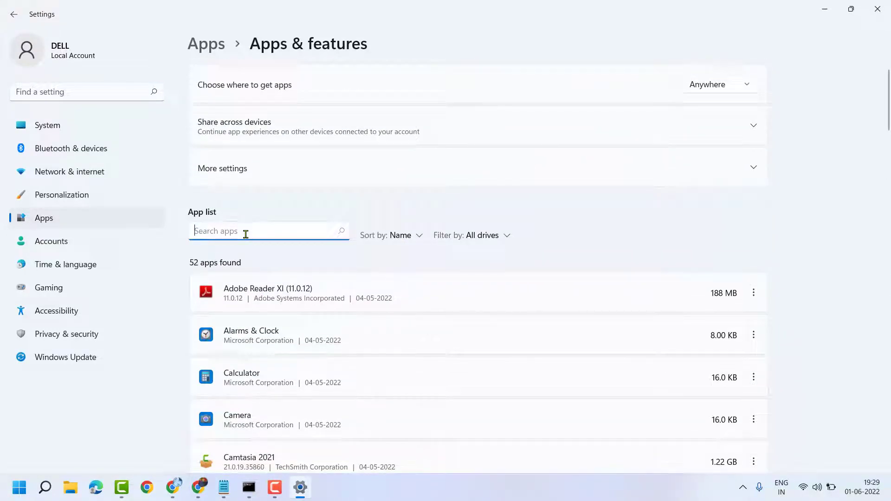
Filter installed apps by 'sn' and open Snipping Tool's options menu
{"action": "type", "text": "sn"}
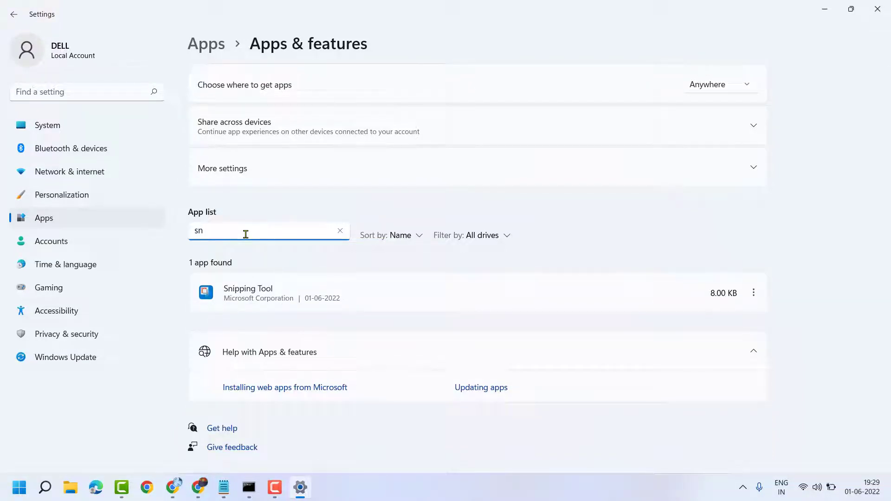
{"action": "type", "text": "n"}
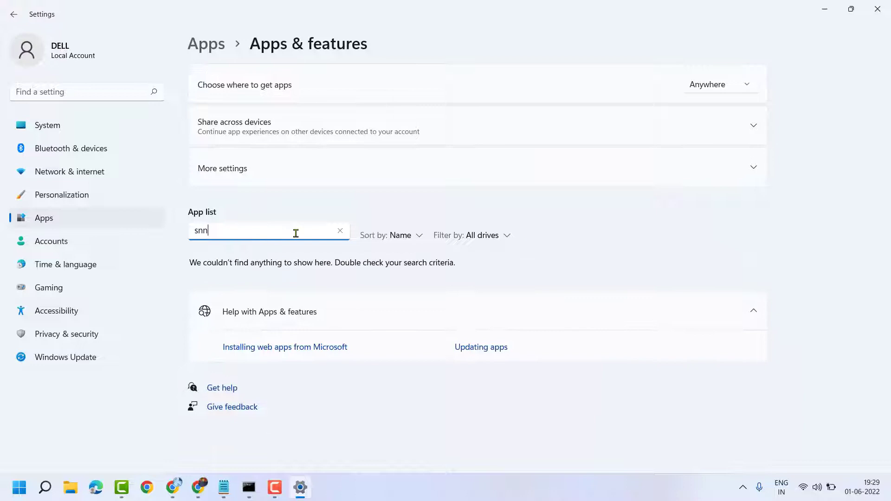
{"action": "key", "text": "Backspace"}
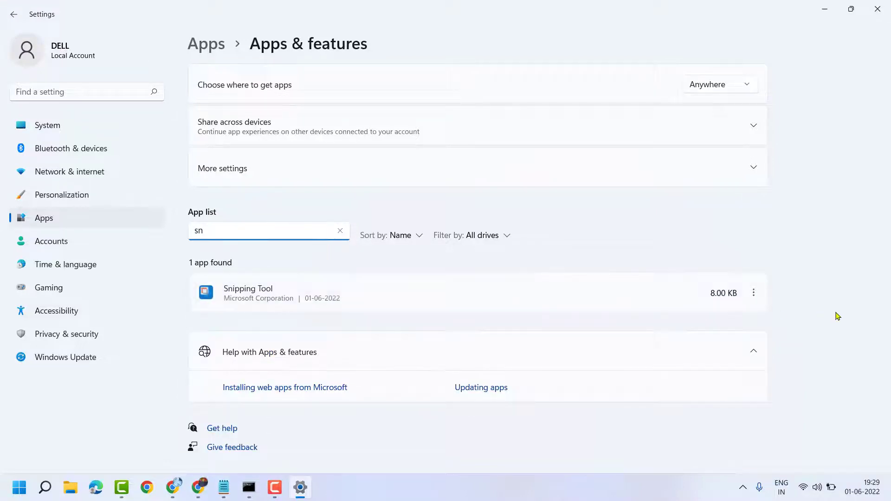
{"action": "left_click", "coordinate": [754, 293]}
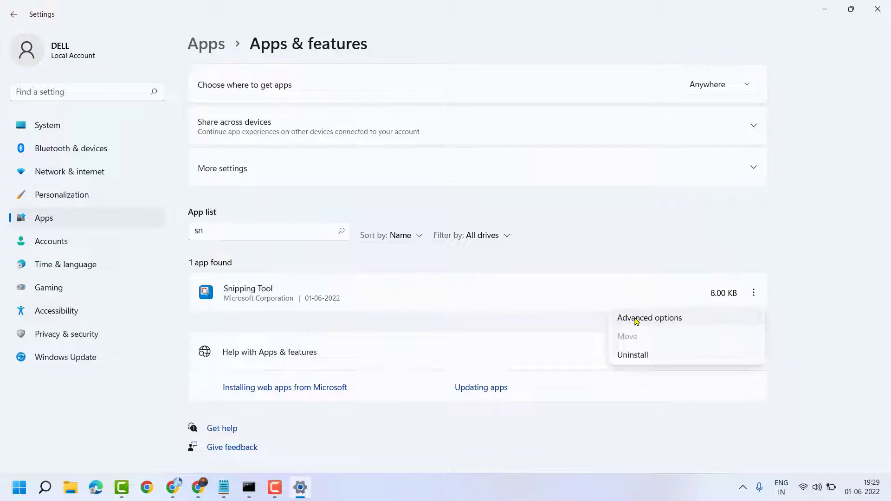
Open Snipping Tool's Advanced options and scroll down to the Reset section
{"action": "left_click", "coordinate": [650, 318]}
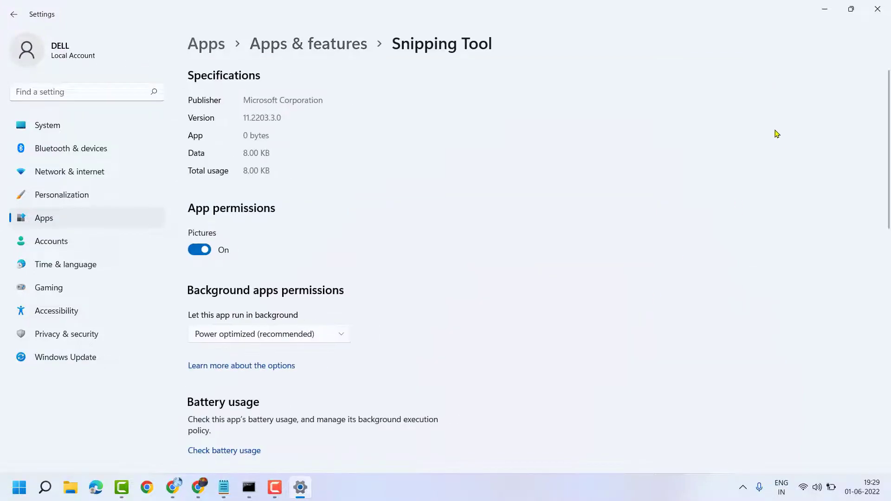
{"action": "scroll", "scroll_direction": "down", "scroll_amount": 3}
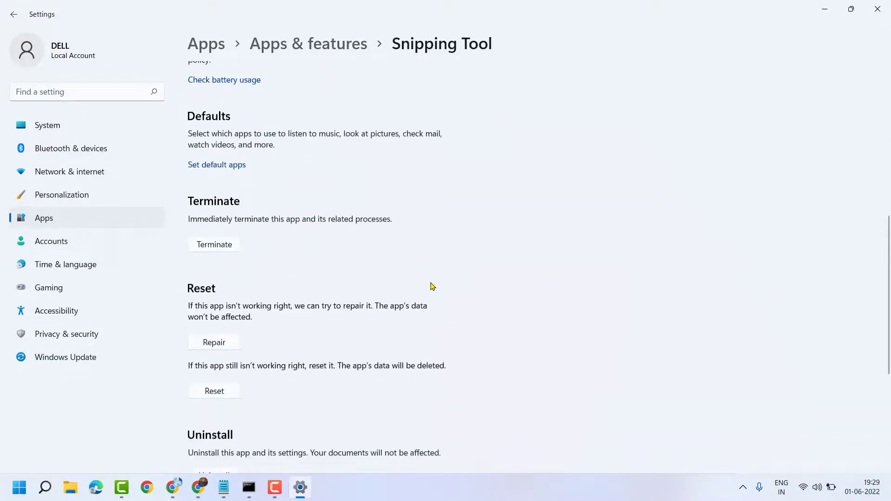
{"action": "scroll", "scroll_direction": "down", "scroll_amount": 3}
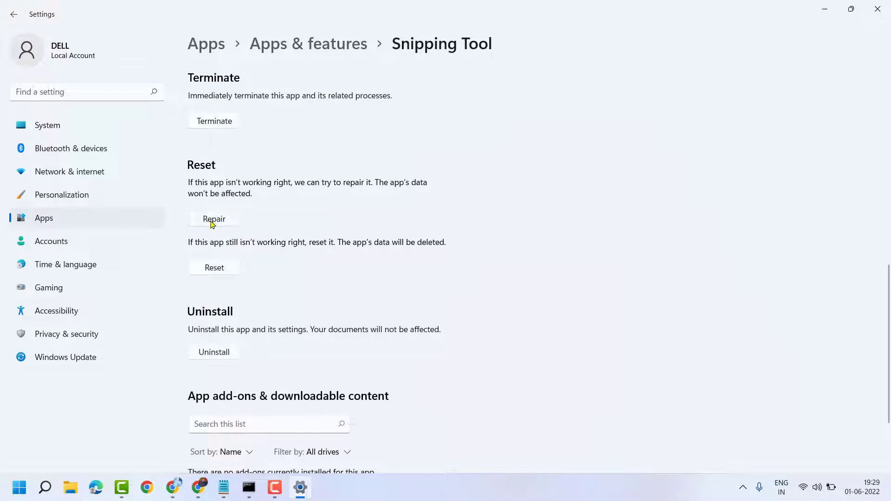
{"action": "mouse_move", "coordinate": [197, 195]}
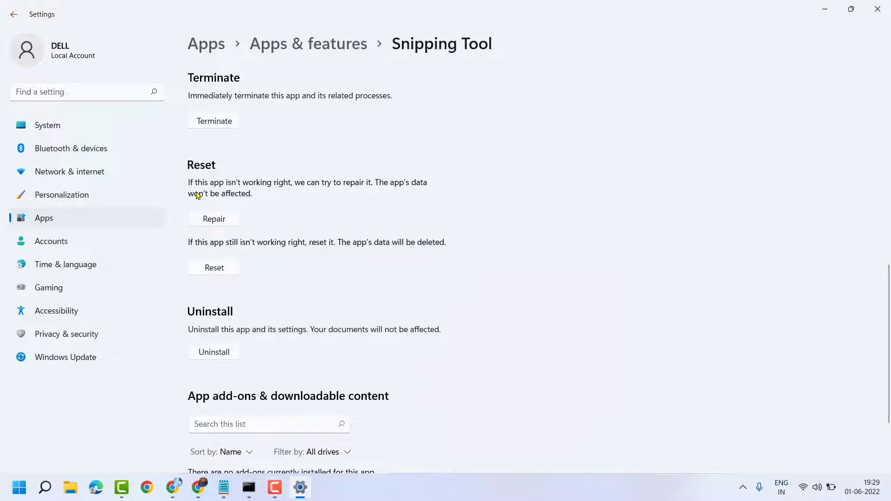
{"action": "mouse_move", "coordinate": [323, 188]}
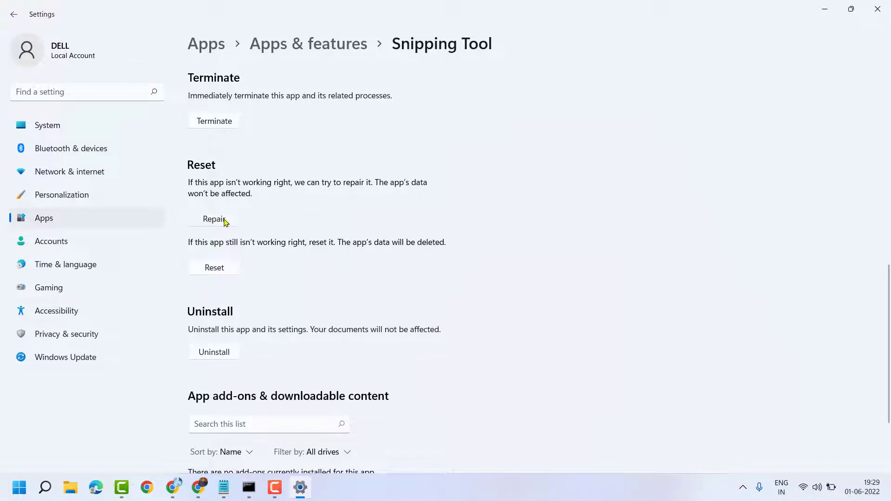
Start repairing Snipping Tool from its Reset section
{"action": "left_click", "coordinate": [214, 220]}
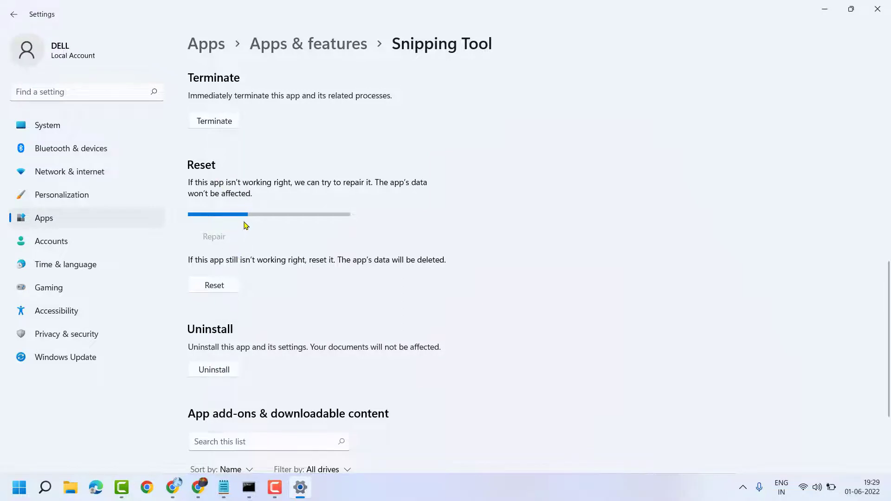
{"action": "mouse_move", "coordinate": [232, 228]}
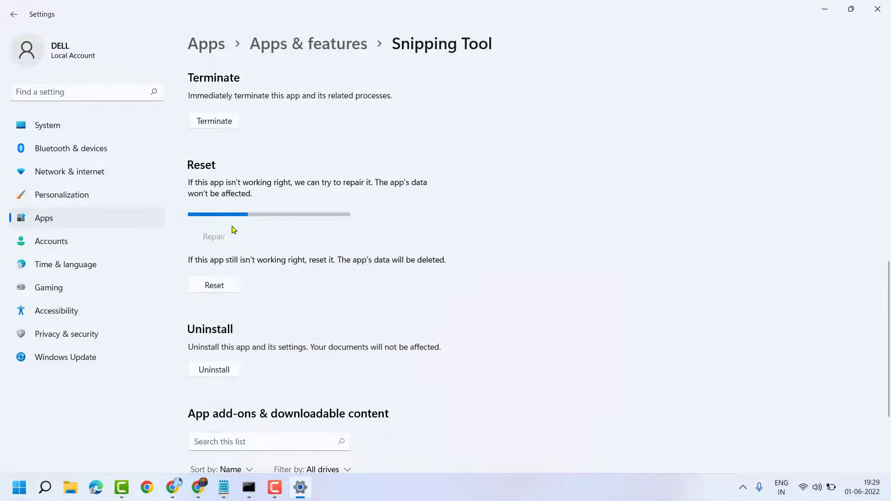
Reset Snipping Tool while its repair finishes with a checkmark
{"action": "left_click", "coordinate": [214, 286]}
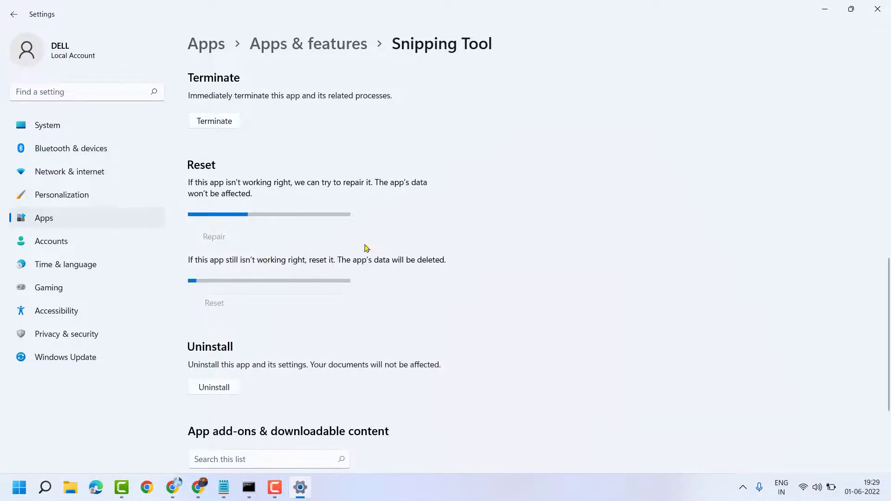
{"action": "mouse_move", "coordinate": [285, 277]}
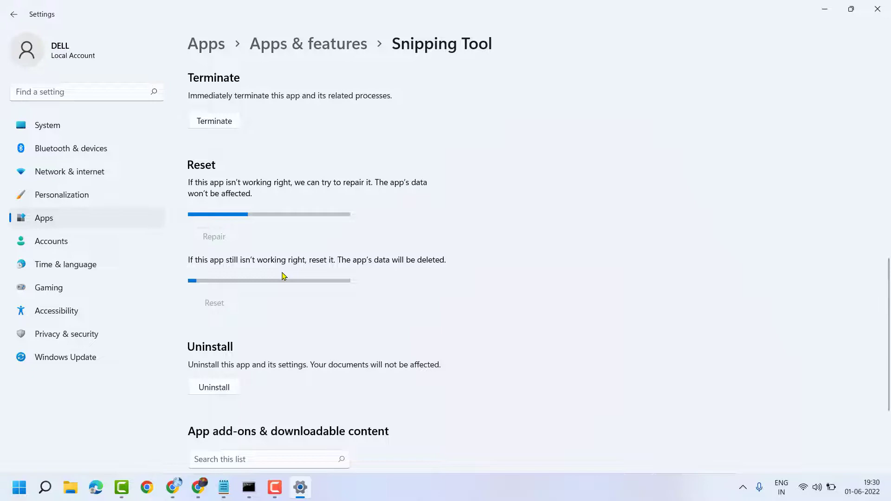
{"action": "scroll", "scroll_direction": "down", "scroll_amount": 3}
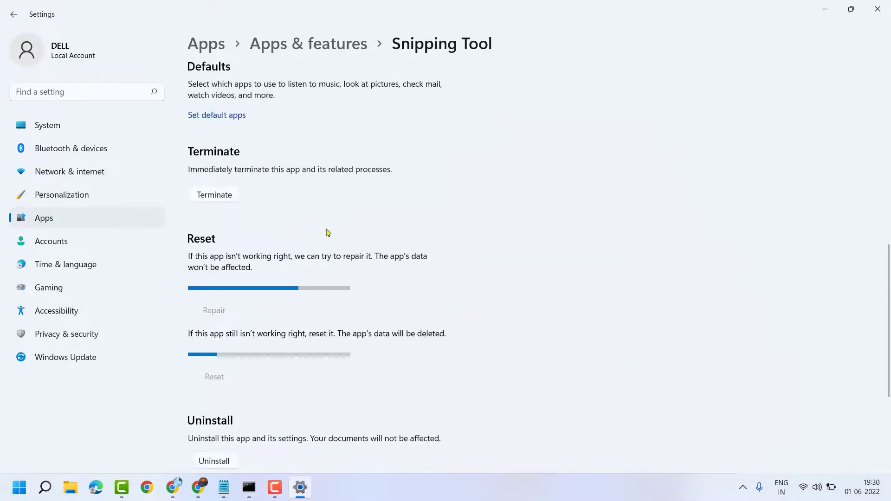
{"action": "scroll", "scroll_direction": "down", "scroll_amount": 3}
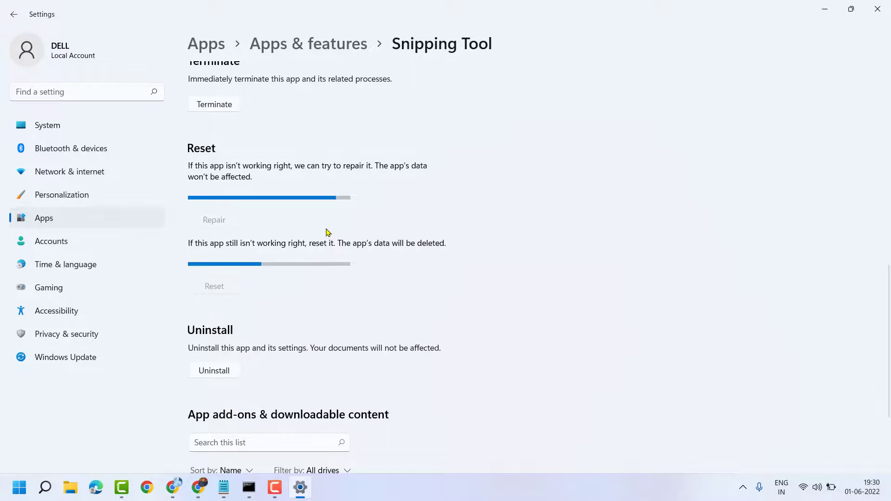
{"action": "left_click", "coordinate": [214, 219]}
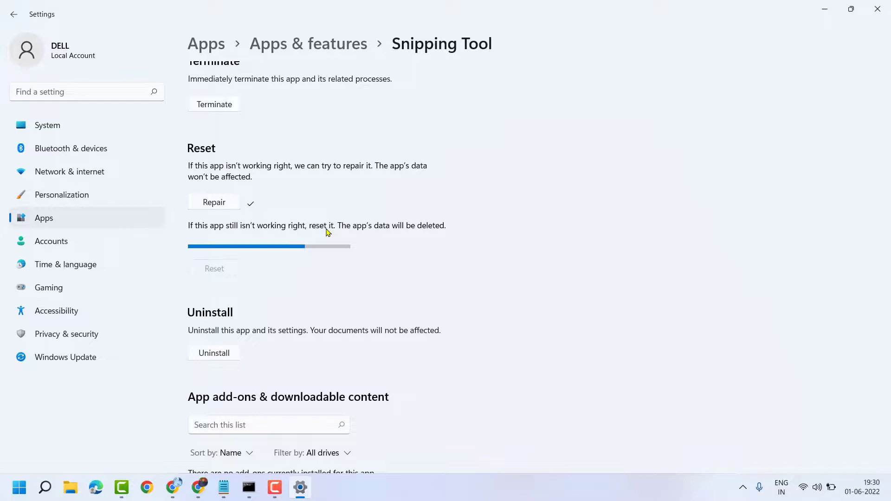
{"action": "mouse_move", "coordinate": [426, 325]}
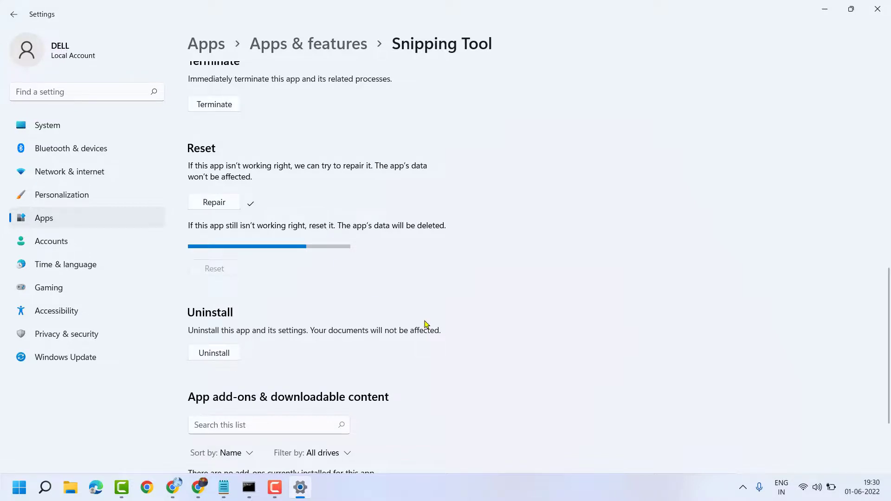